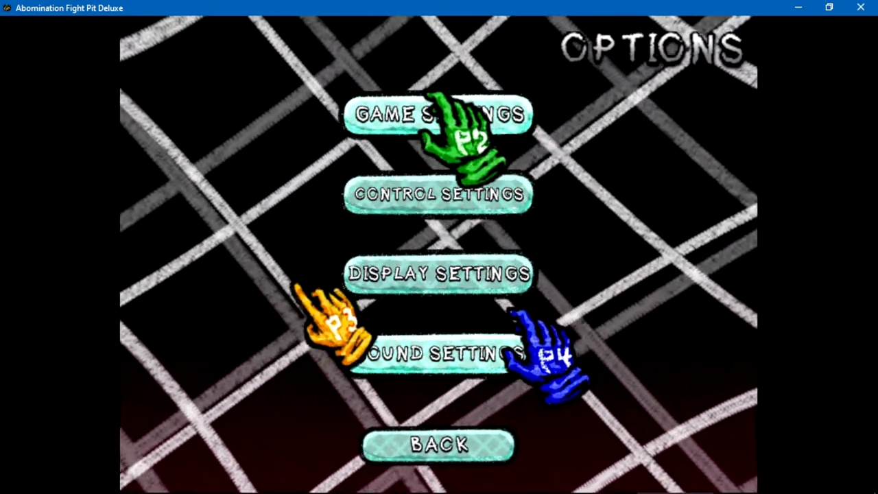
- Browse the Game, Control and Display Settings screens in Options, then go back to the Main Menu
{"action": "left_click", "coordinate": [438, 114]}
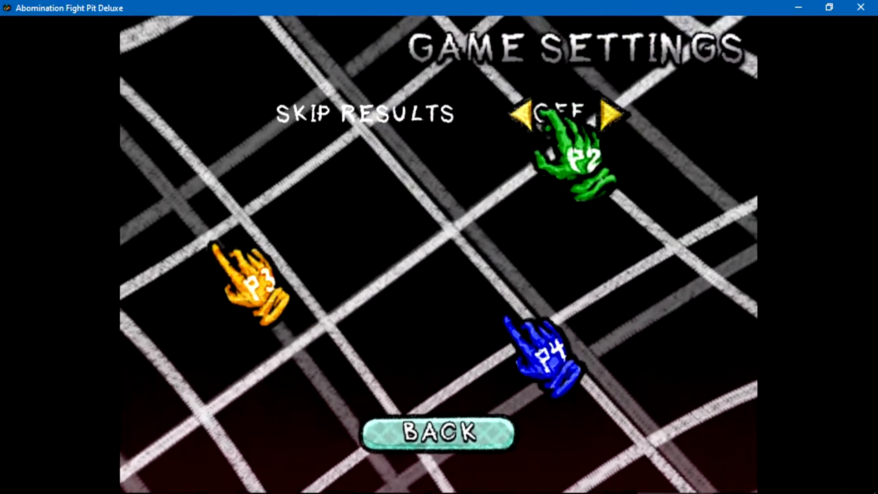
{"action": "left_click", "coordinate": [439, 432]}
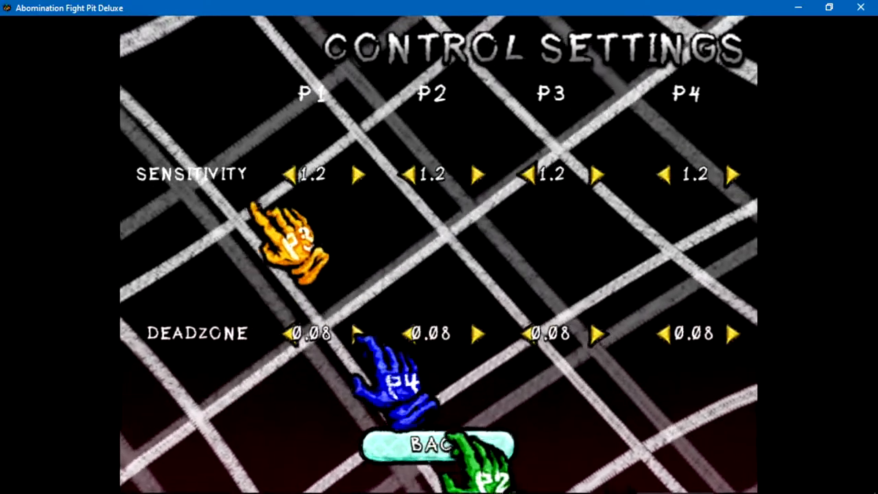
{"action": "left_click", "coordinate": [437, 445]}
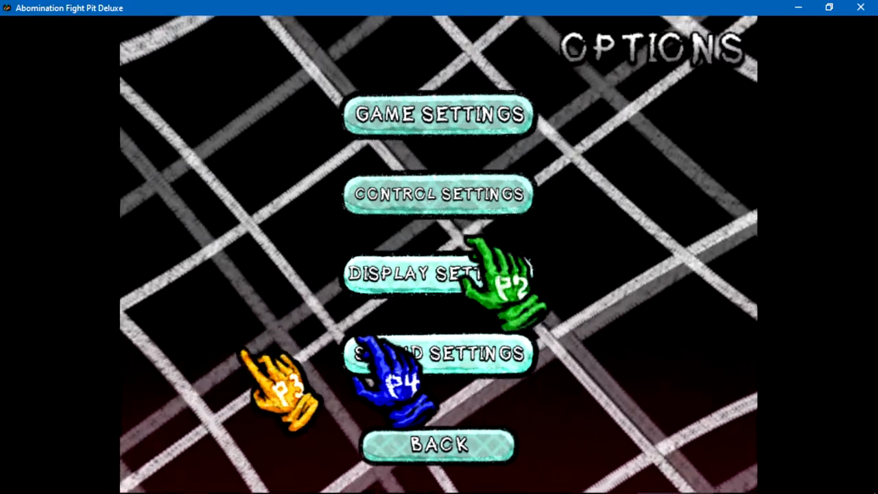
{"action": "left_click", "coordinate": [439, 273]}
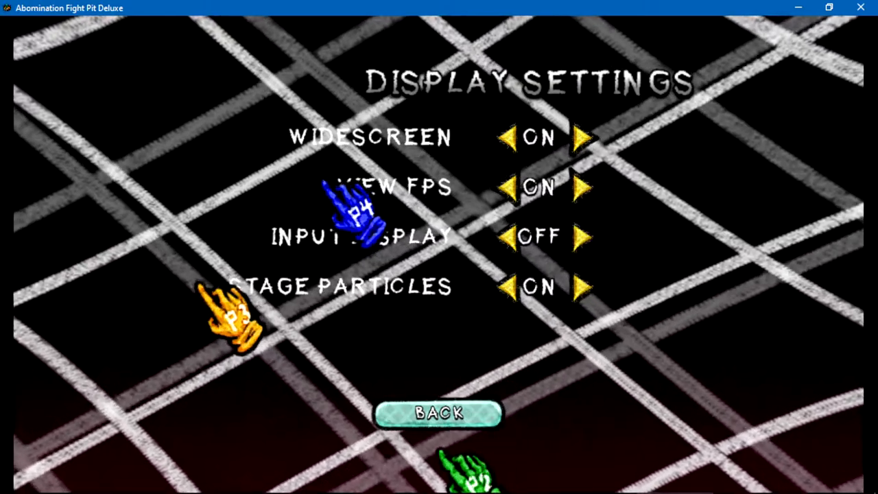
{"action": "left_click", "coordinate": [439, 412]}
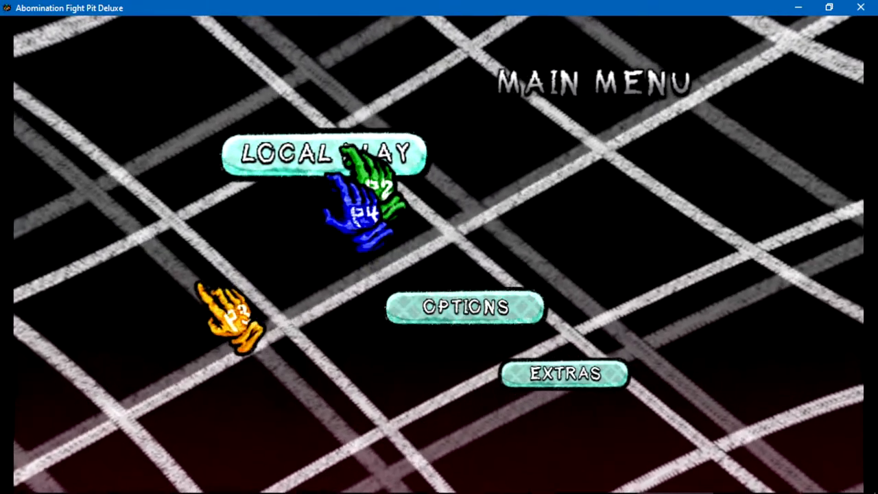
- Start Local Play in Team Battle mode with human players plus a CPU, pick fighters and confirm to stage select
{"action": "left_click", "coordinate": [328, 152]}
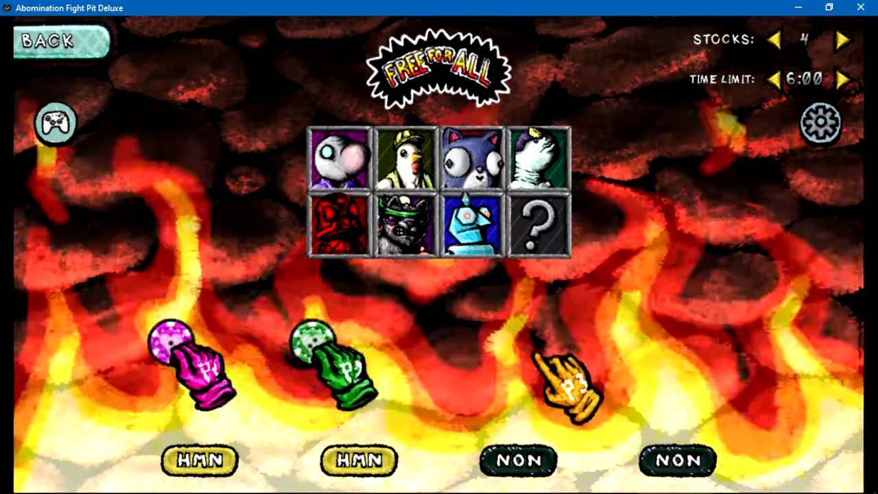
{"action": "left_click", "coordinate": [15, 480]}
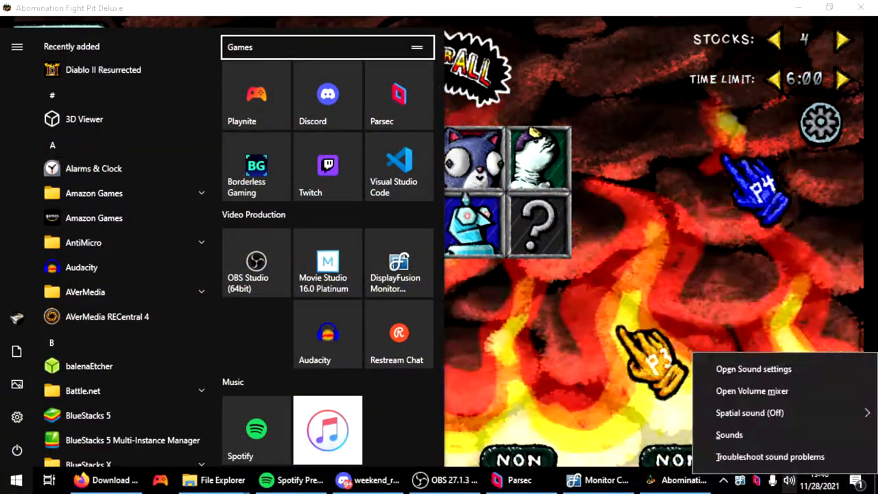
{"action": "left_click", "coordinate": [751, 390]}
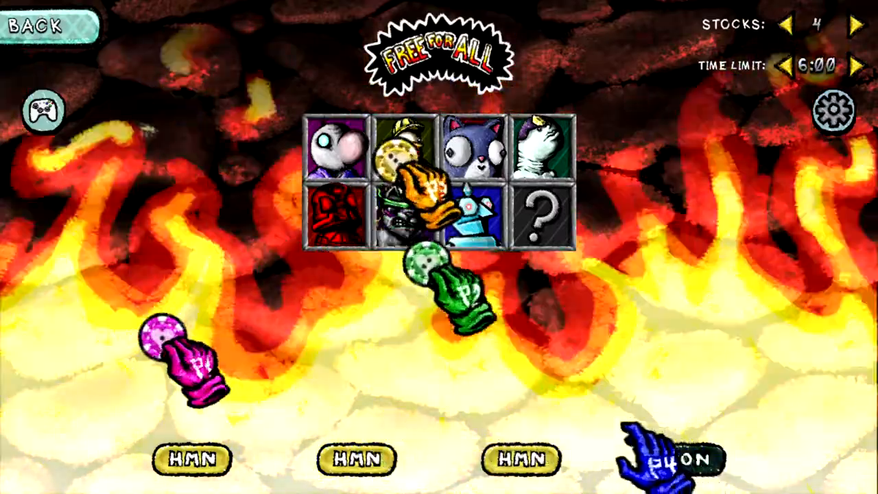
{"action": "left_click", "coordinate": [679, 458]}
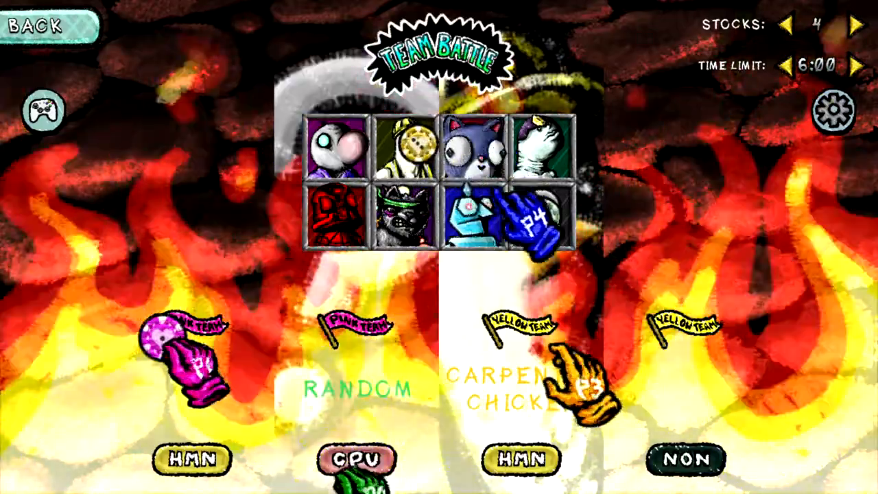
{"action": "left_click", "coordinate": [356, 458]}
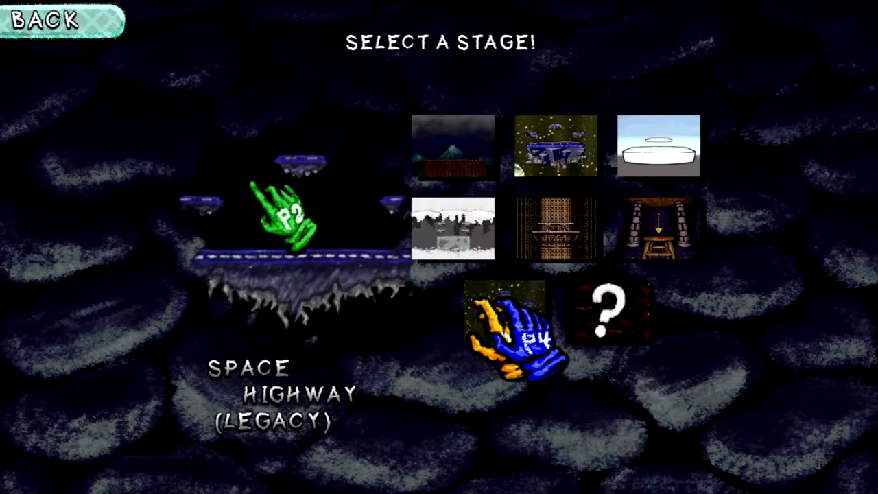
- Choose a stage from the grid and play the team match through to the win screen
{"action": "left_click", "coordinate": [657, 145]}
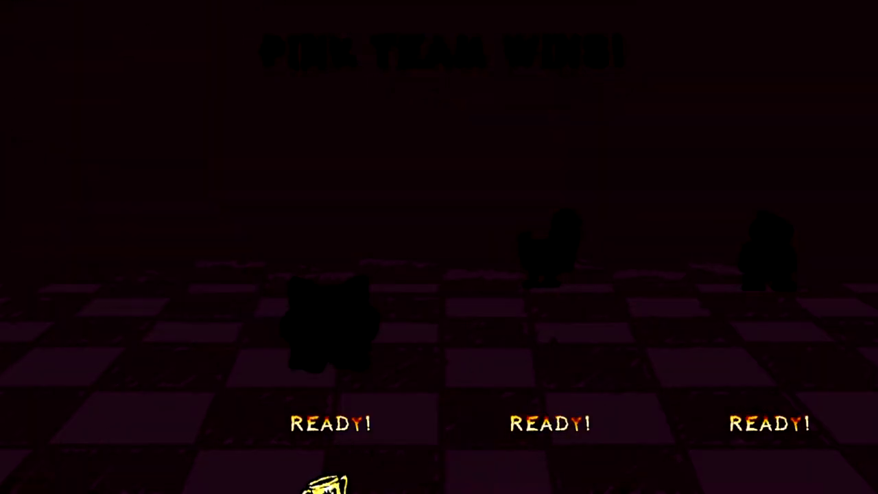
- Leave the results screen for the Combat Settings menu showing team attack off
{"action": "left_click", "coordinate": [17, 480]}
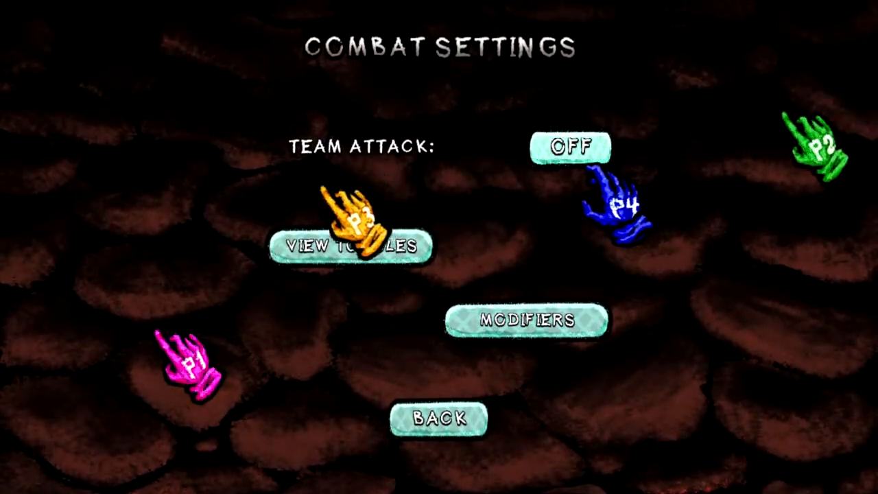
- Turn on hitbox, hurtbox and terrain viewing, then return to Combat Settings
{"action": "left_click", "coordinate": [351, 247]}
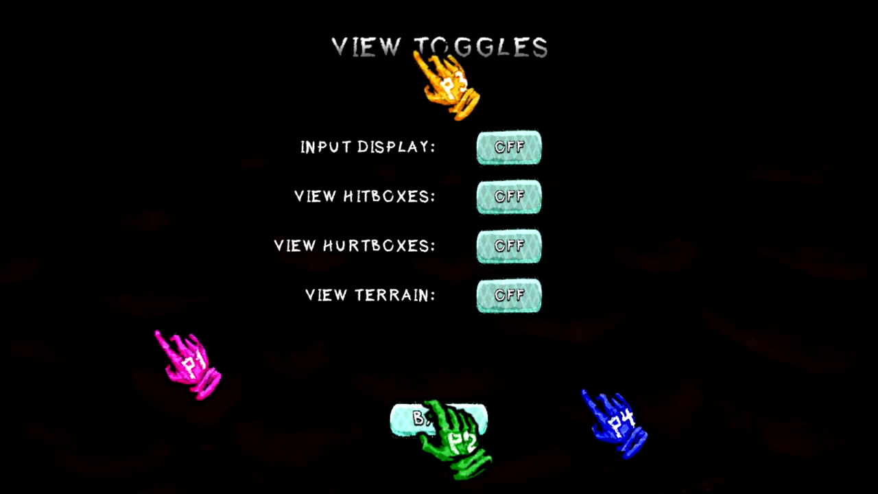
{"action": "left_click", "coordinate": [508, 296]}
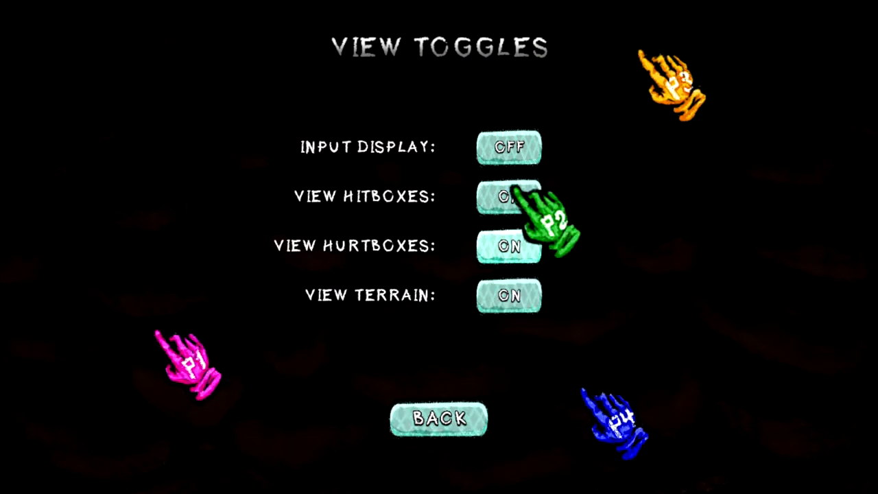
{"action": "left_click", "coordinate": [440, 417]}
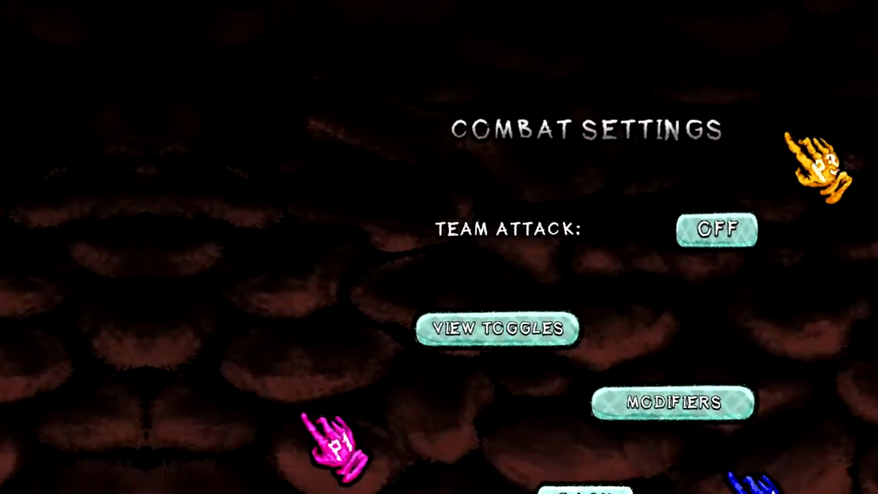
{"action": "left_click", "coordinate": [675, 403]}
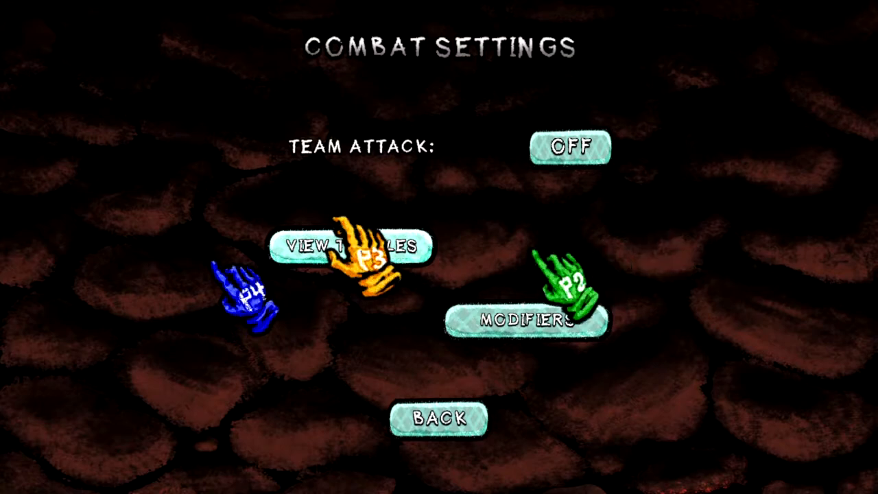
- Check the view toggles, then raise the damage modifier to x1.5 in Modifiers and go back
{"action": "left_click", "coordinate": [351, 247]}
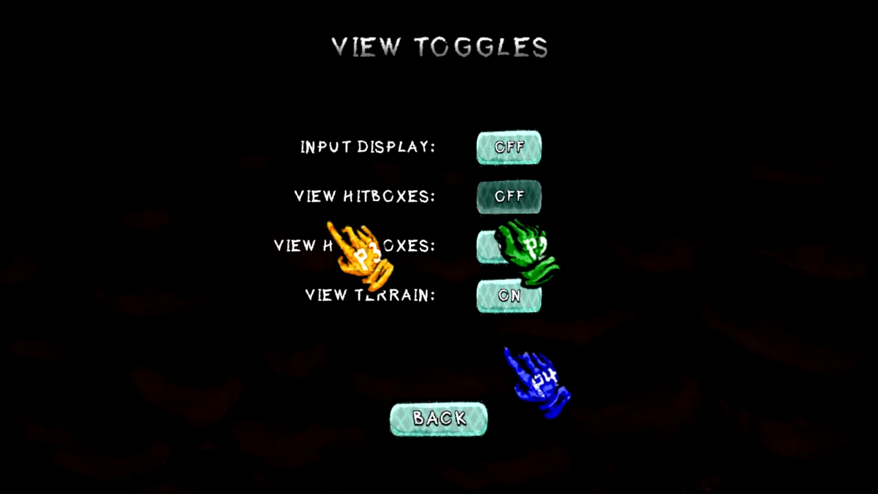
{"action": "left_click", "coordinate": [439, 419]}
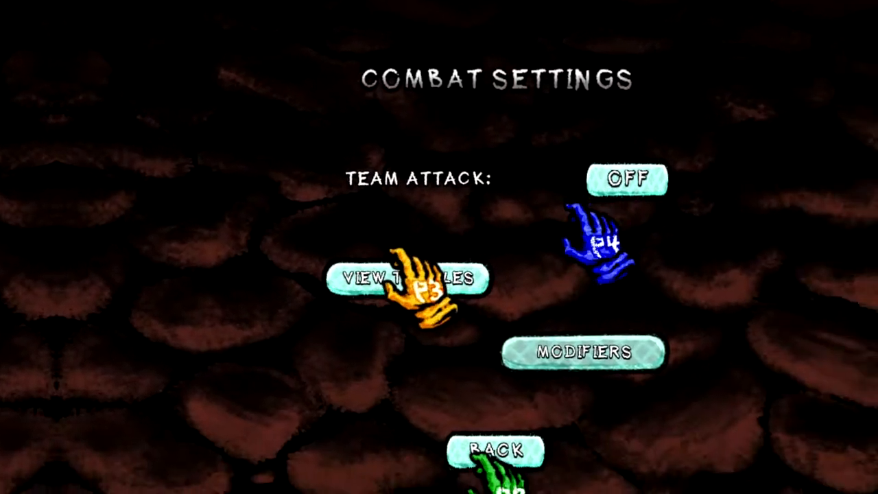
{"action": "left_click", "coordinate": [587, 351]}
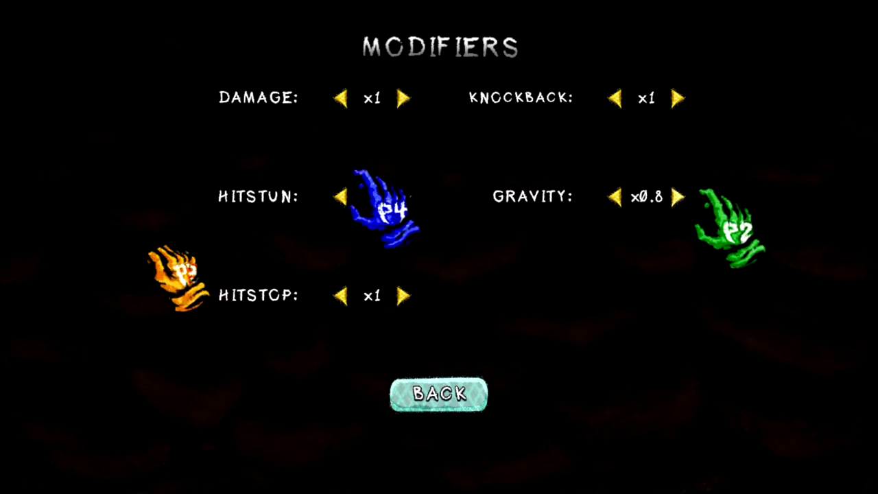
{"action": "left_click", "coordinate": [406, 97]}
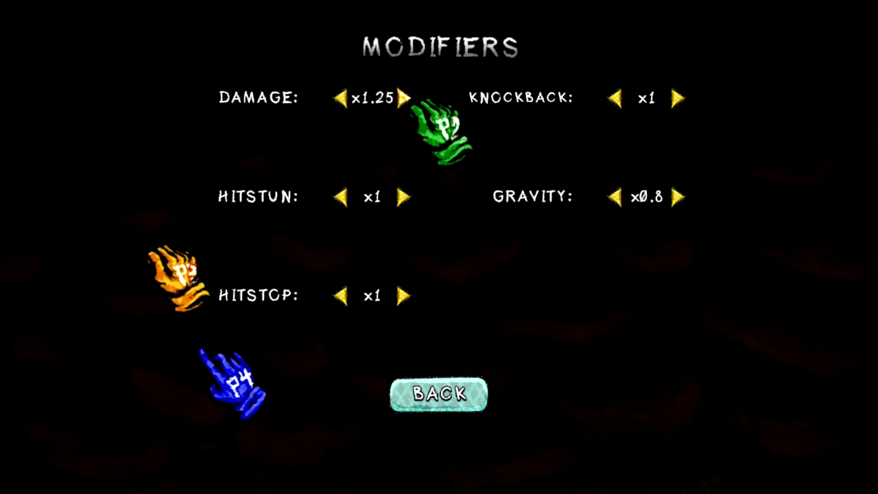
{"action": "left_click", "coordinate": [404, 99]}
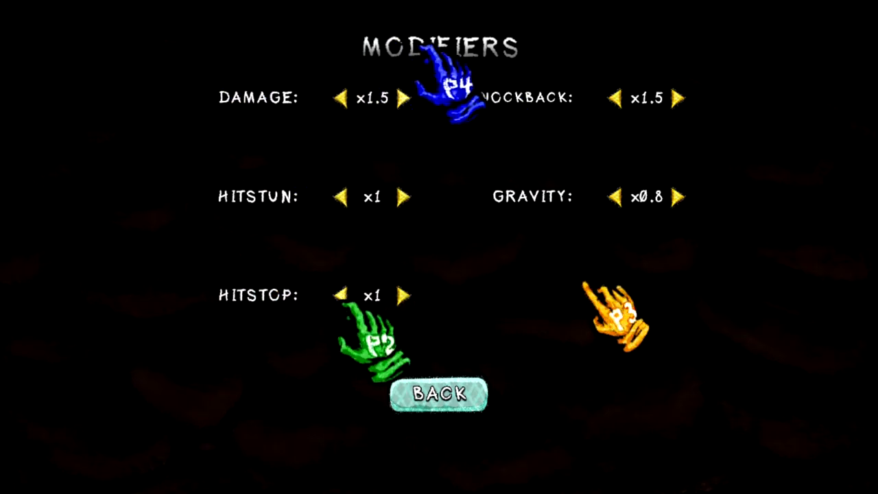
{"action": "left_click", "coordinate": [439, 392]}
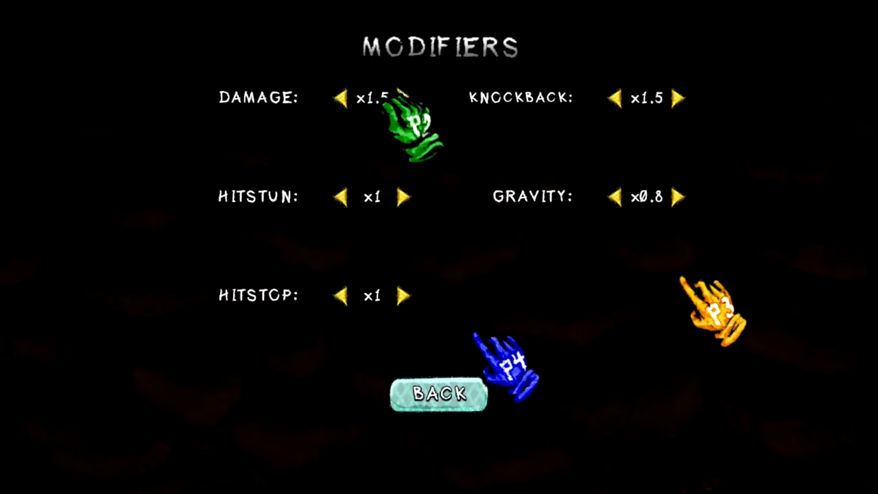
- Lower damage and knockback to x1.25 and bring gravity to x1, then leave Modifiers
{"action": "left_click", "coordinate": [341, 98]}
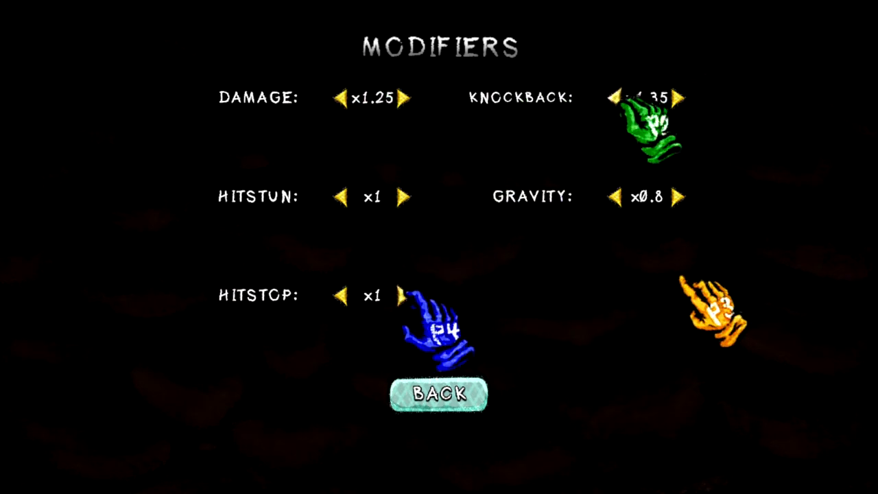
{"action": "left_click", "coordinate": [615, 97]}
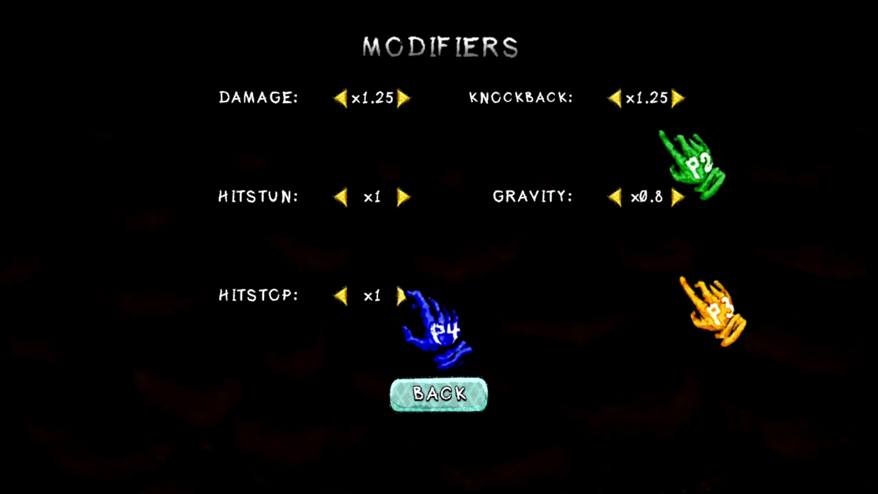
{"action": "left_click", "coordinate": [681, 197]}
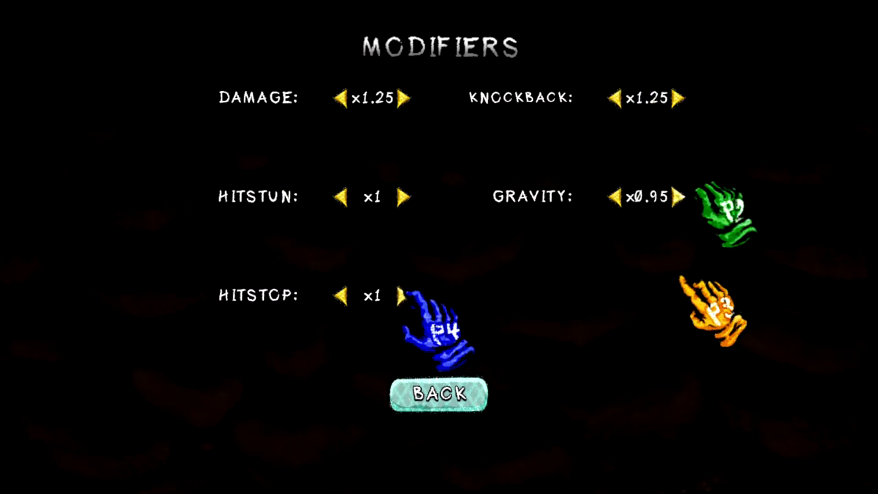
{"action": "left_click", "coordinate": [681, 198]}
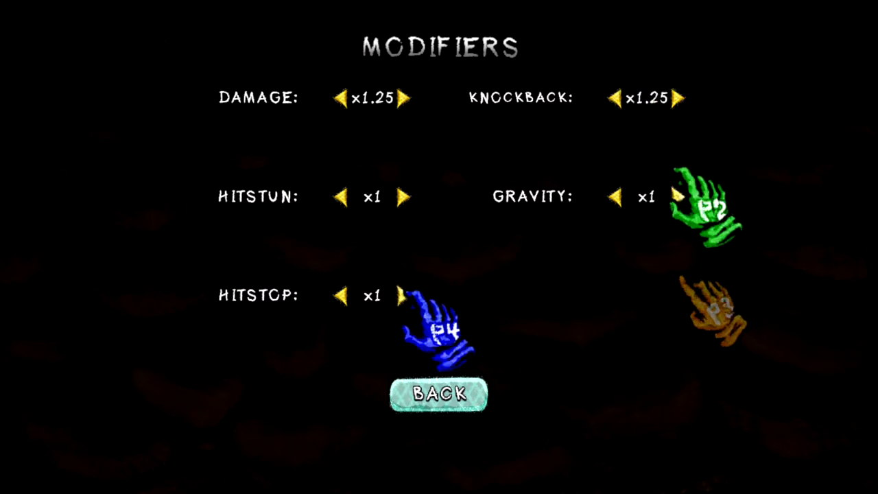
{"action": "left_click", "coordinate": [439, 392]}
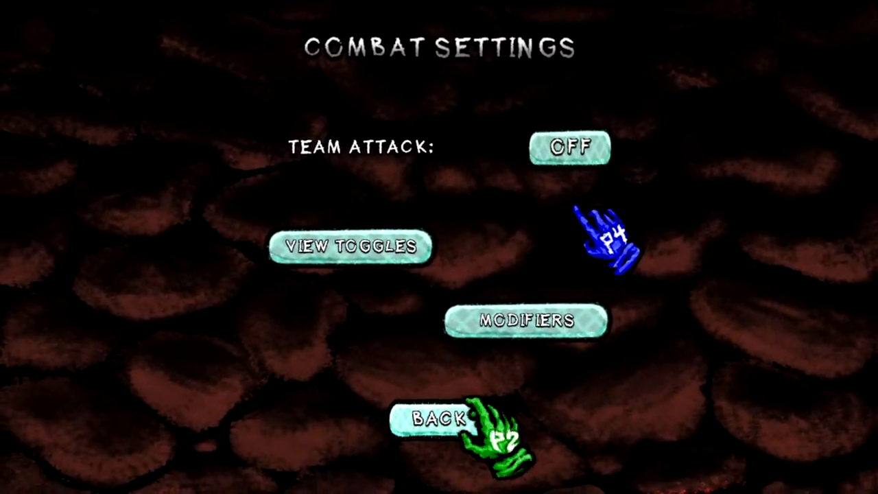
- Reopen Modifiers from character select and lower gravity to x0.2 for the next match
{"action": "left_click", "coordinate": [438, 418]}
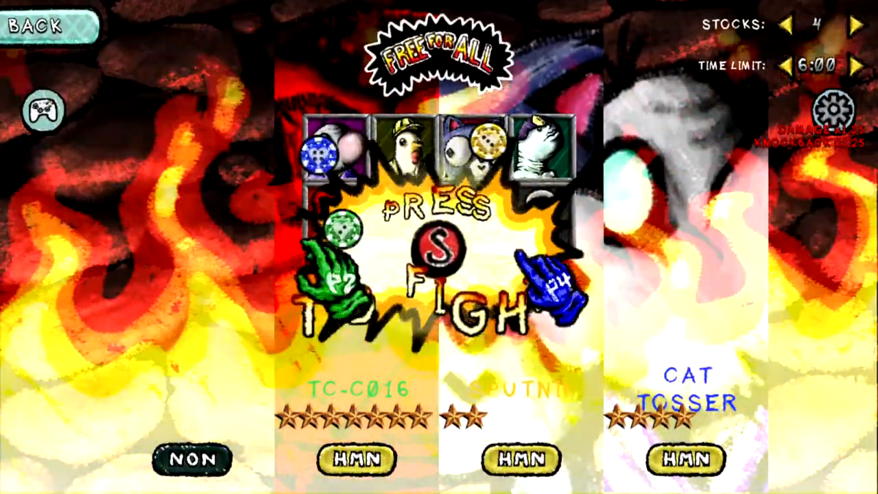
{"action": "left_click", "coordinate": [831, 109]}
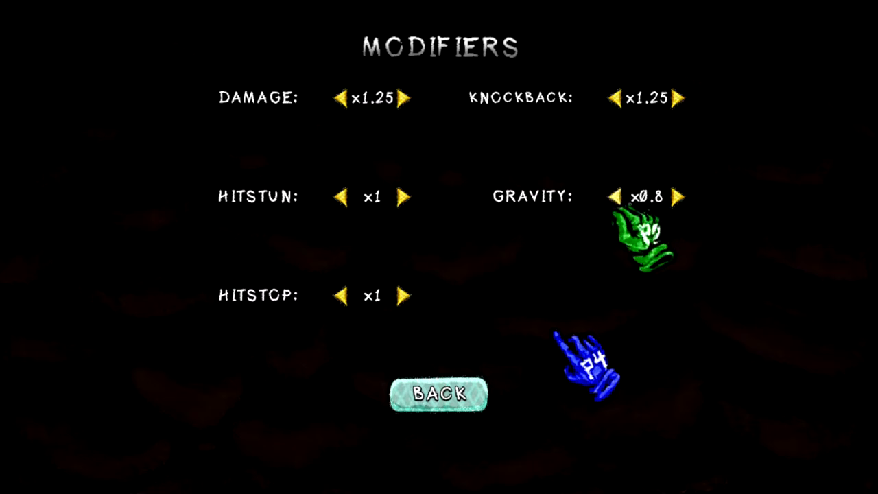
{"action": "left_click", "coordinate": [612, 197]}
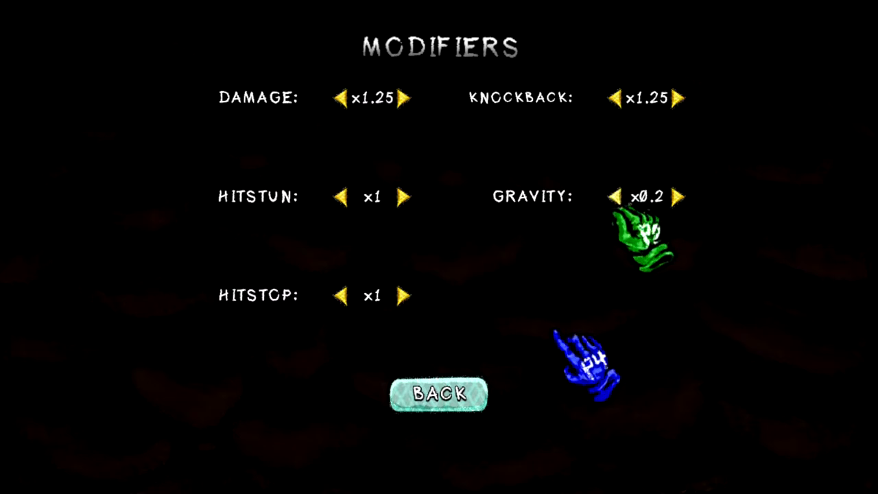
{"action": "left_click", "coordinate": [439, 392]}
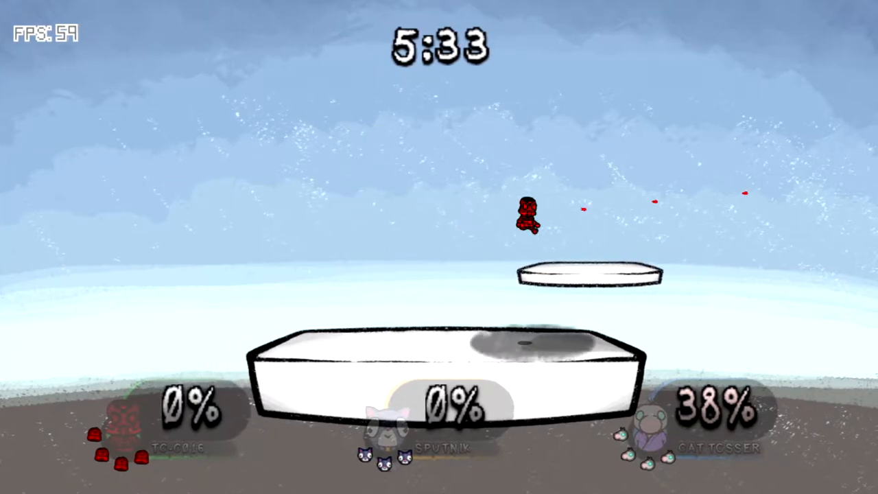
- Restart the low-gravity free-for-all with the Start key, then quit back to Combat Settings
{"action": "key", "text": "start"}
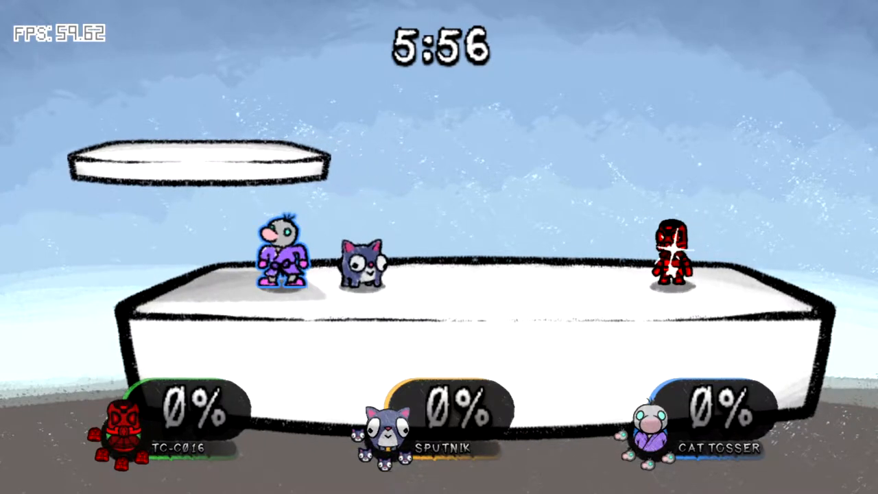
{"action": "key", "text": "start"}
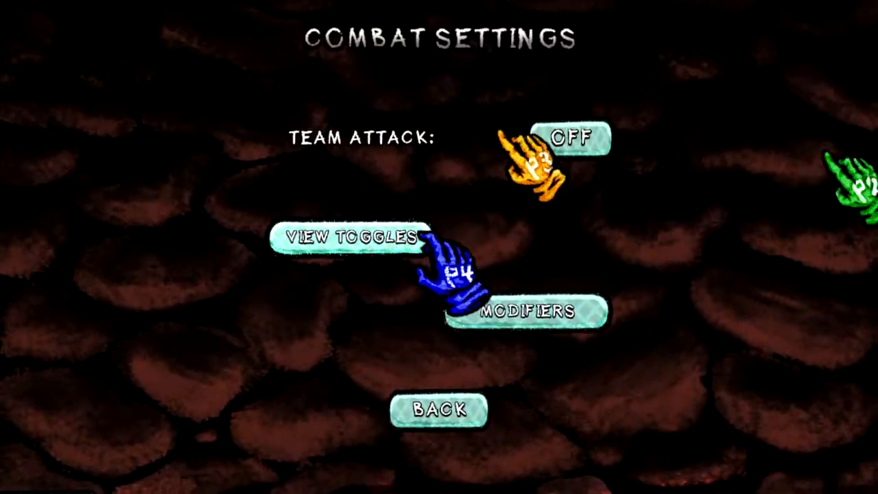
- Restore gravity to x1 in Modifiers, adjust damage, and leave the menu
{"action": "left_click", "coordinate": [535, 313]}
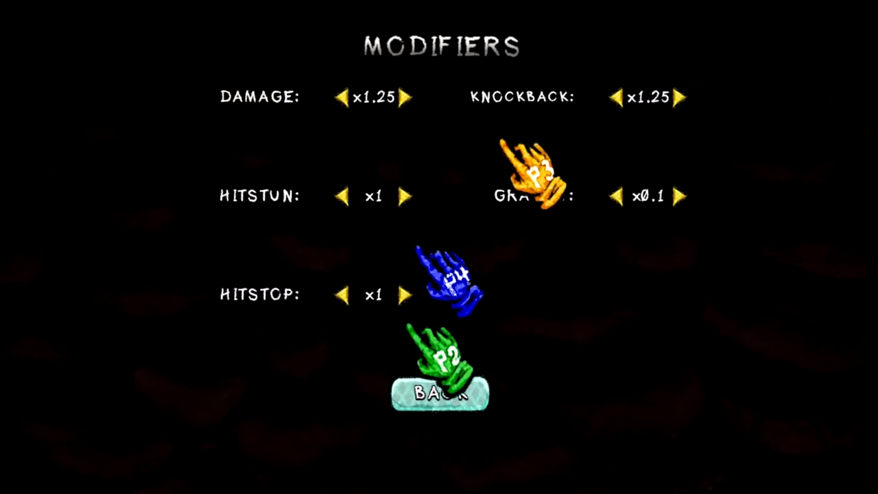
{"action": "left_click", "coordinate": [683, 195]}
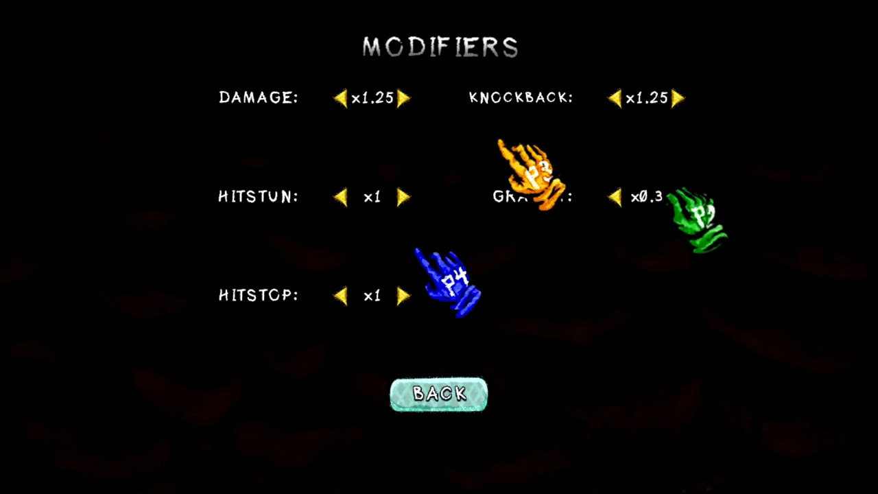
{"action": "left_click", "coordinate": [683, 197]}
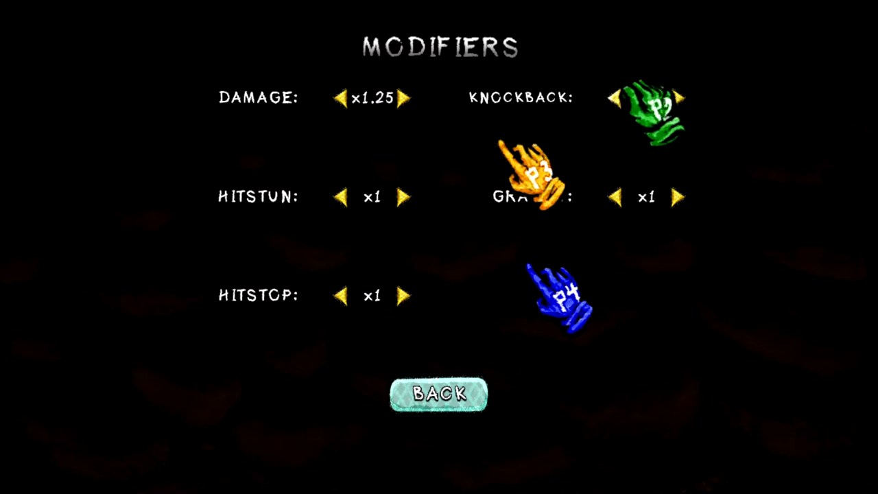
{"action": "left_click", "coordinate": [680, 97]}
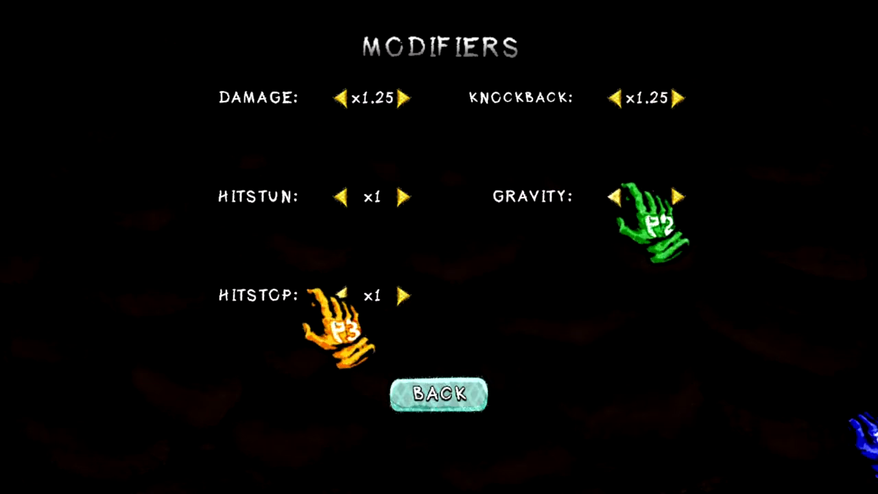
{"action": "left_click", "coordinate": [439, 393]}
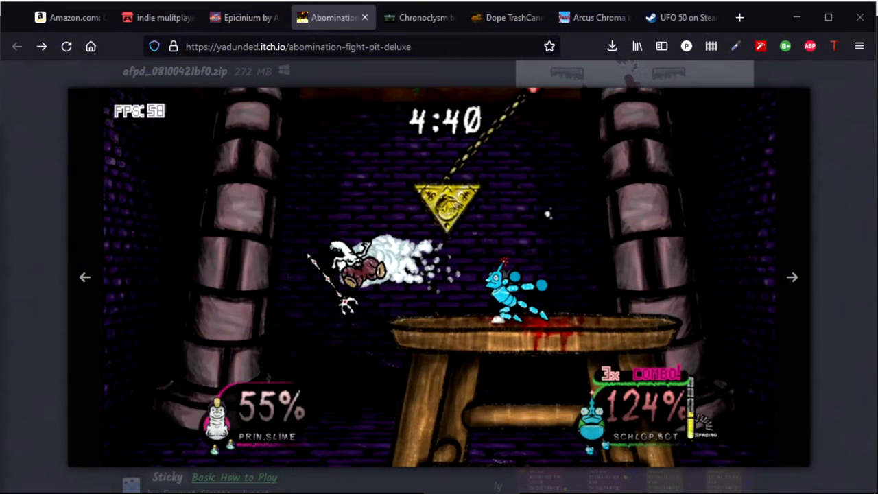
- Scroll the itch.io game page to the description, default controls chart and trailer videos
{"action": "scroll", "scroll_direction": "down", "scroll_amount": 3}
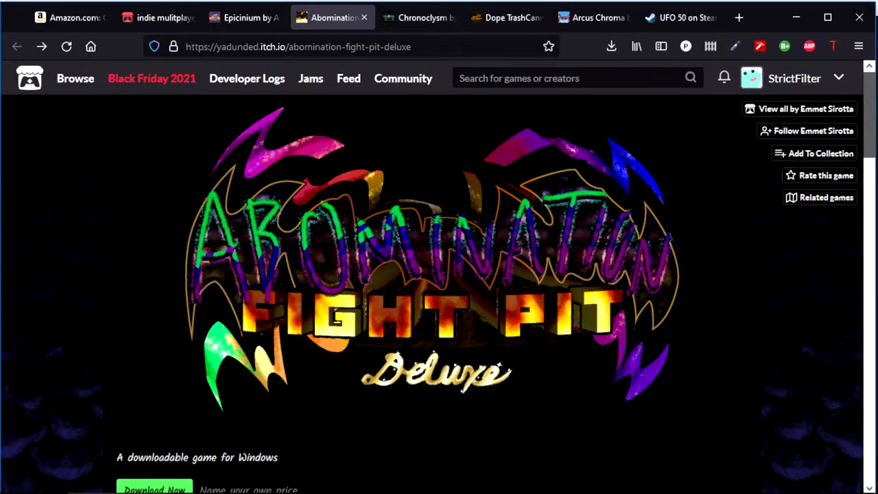
{"action": "scroll", "scroll_direction": "down", "scroll_amount": 3}
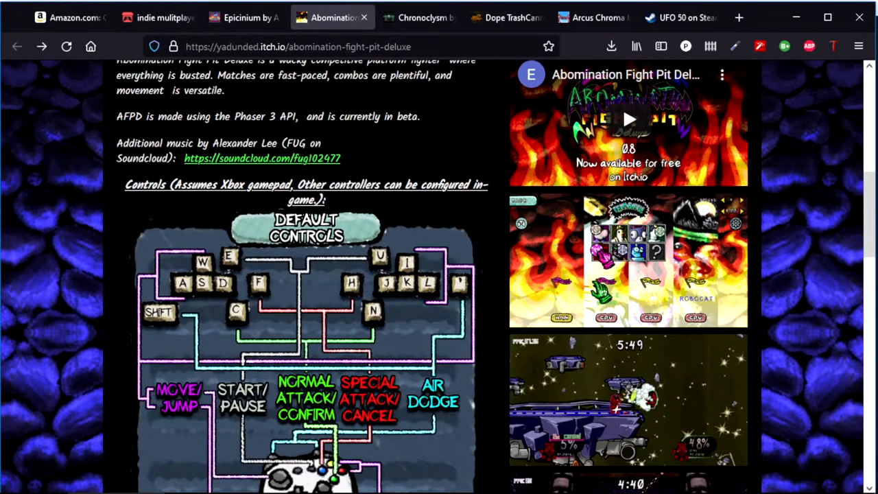
- Scroll the itch.io page past the controls chart and devlog to the Community thread list
{"action": "scroll", "scroll_direction": "up", "scroll_amount": 3}
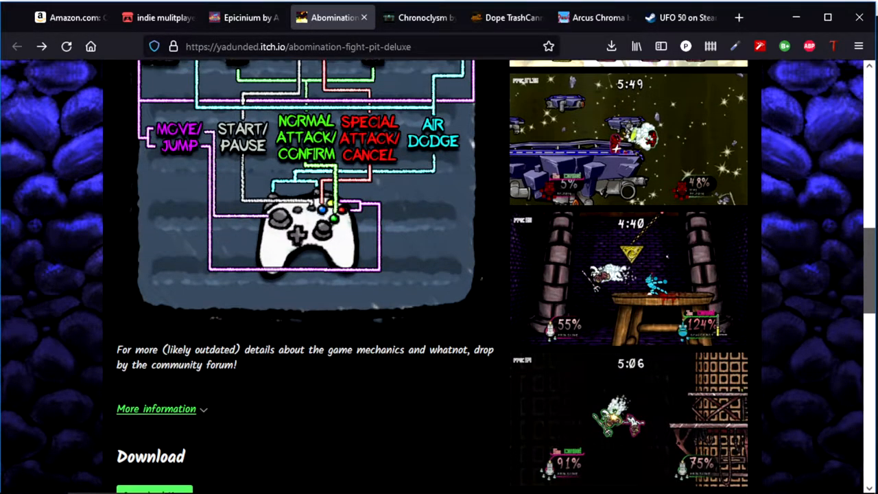
{"action": "scroll", "scroll_direction": "down", "scroll_amount": 3}
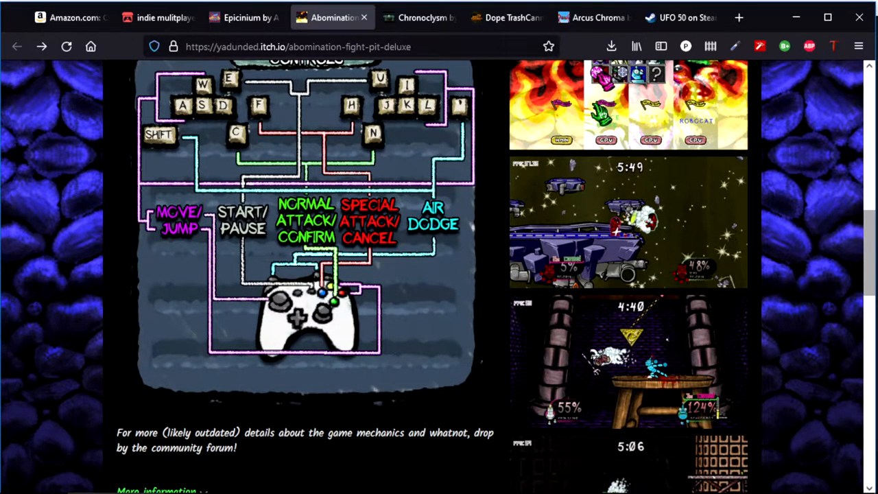
{"action": "scroll", "scroll_direction": "down", "scroll_amount": 3}
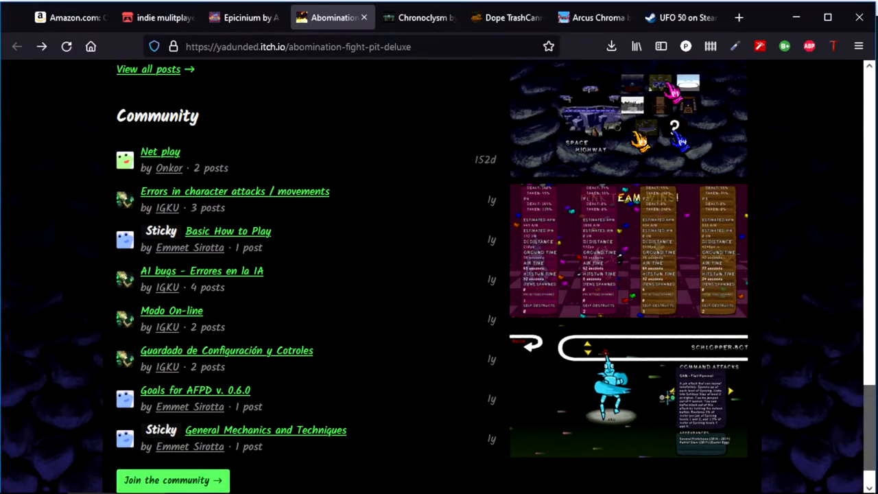
{"action": "scroll", "scroll_direction": "up", "scroll_amount": 3}
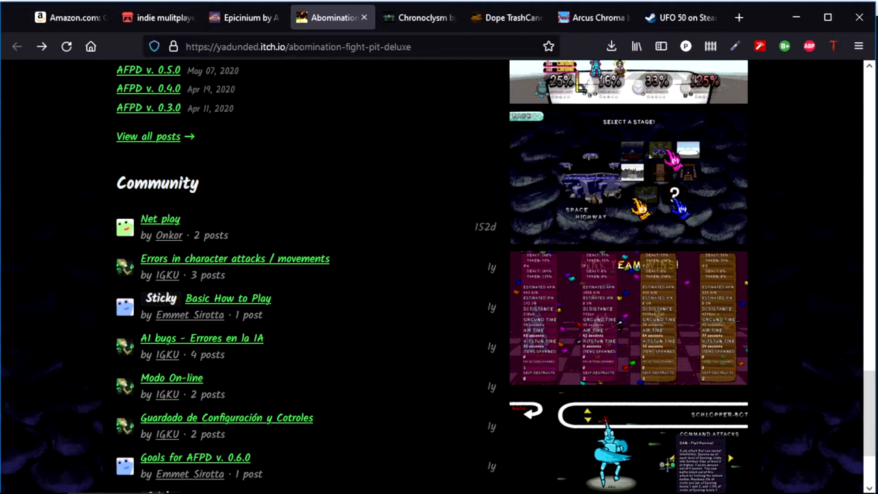
{"action": "left_click", "coordinate": [628, 446]}
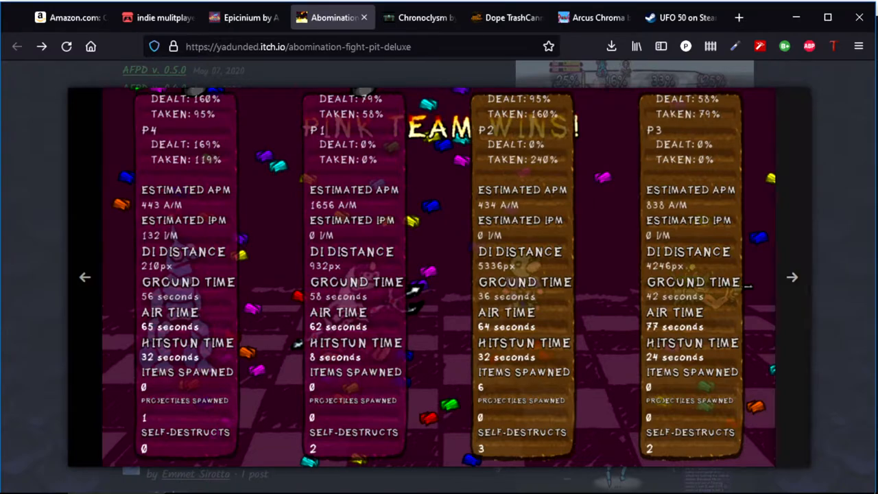
{"action": "scroll", "scroll_direction": "down", "scroll_amount": 3}
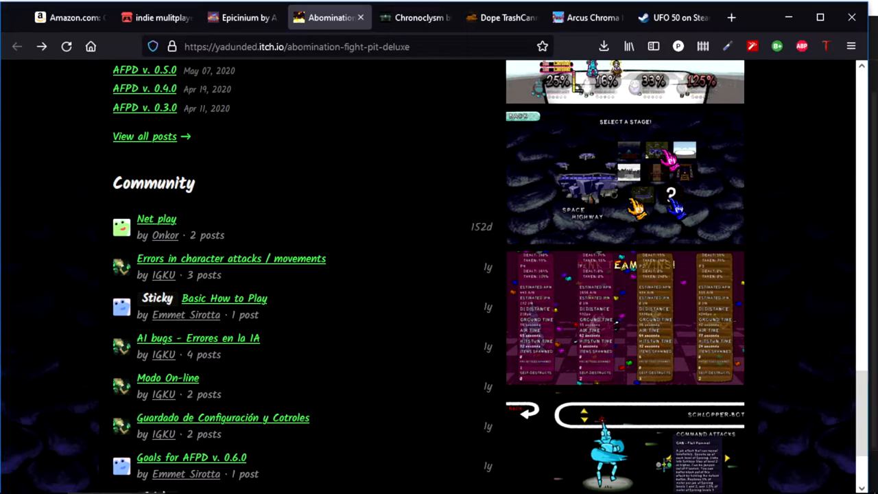
- Scroll back to the controls chart area and enlarge the grey-stage match screenshot (0% vs 77%)
{"action": "scroll", "scroll_direction": "up", "scroll_amount": 3}
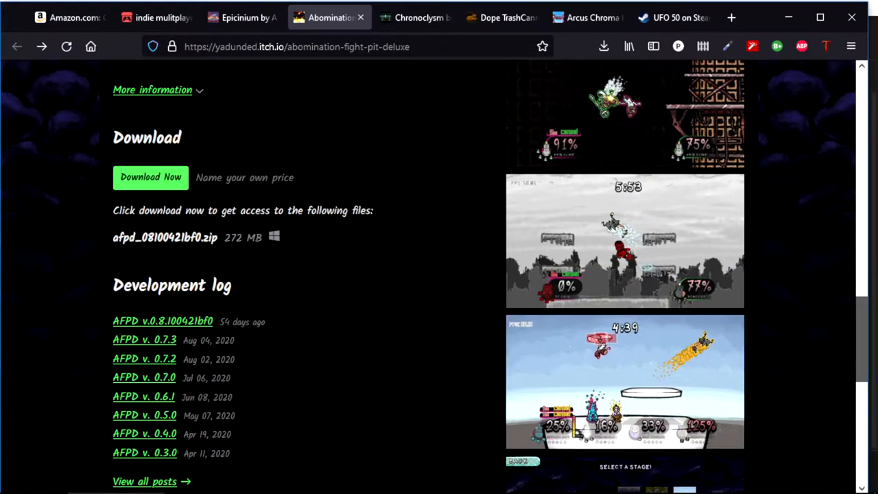
{"action": "scroll", "scroll_direction": "down", "scroll_amount": 3}
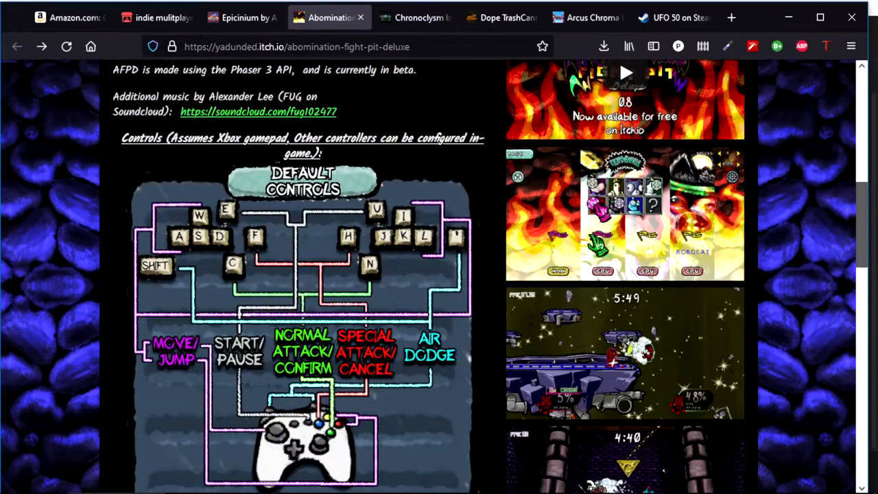
{"action": "scroll", "scroll_direction": "down", "scroll_amount": 3}
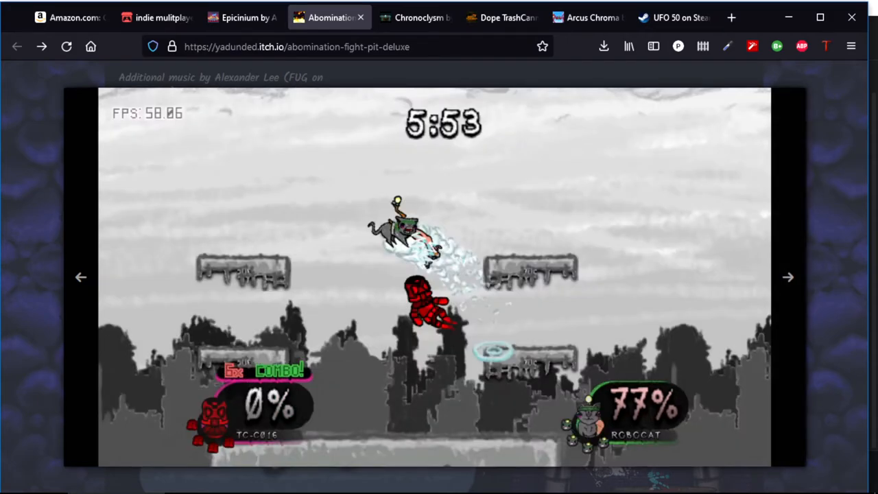
- With the screenshot closed, scroll down to the Community threads and back up to the Controls chart
{"action": "scroll", "scroll_direction": "down", "scroll_amount": 3}
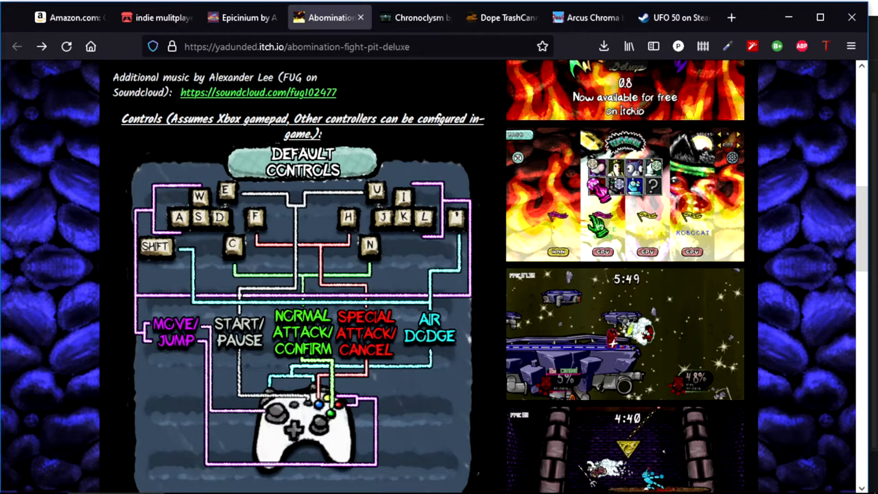
{"action": "scroll", "scroll_direction": "down", "scroll_amount": 3}
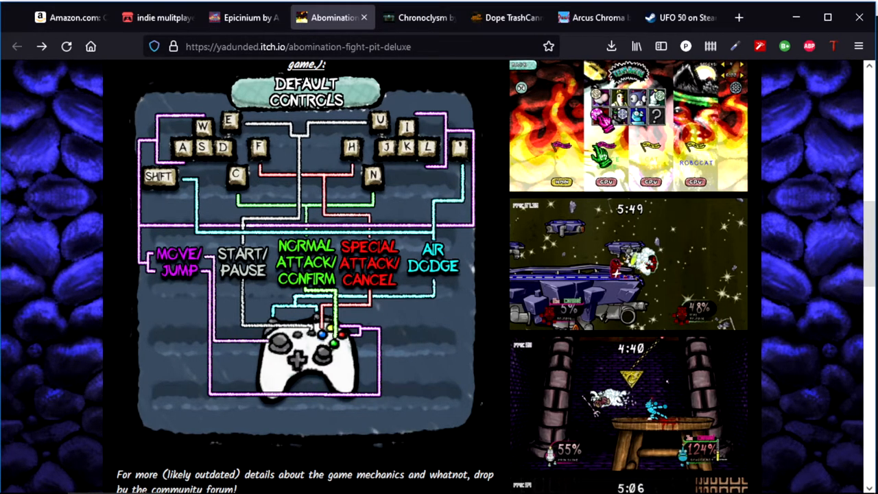
{"action": "scroll", "scroll_direction": "down", "scroll_amount": 3}
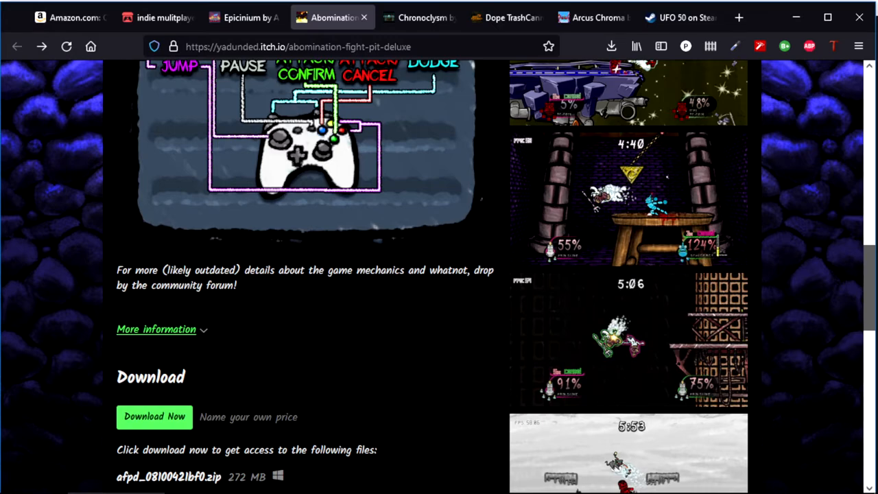
{"action": "scroll", "scroll_direction": "down", "scroll_amount": 3}
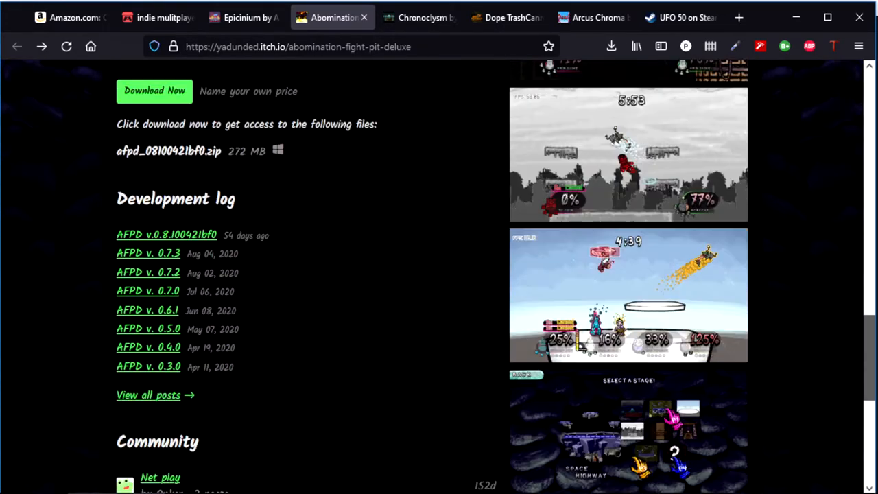
{"action": "scroll", "scroll_direction": "down", "scroll_amount": 3}
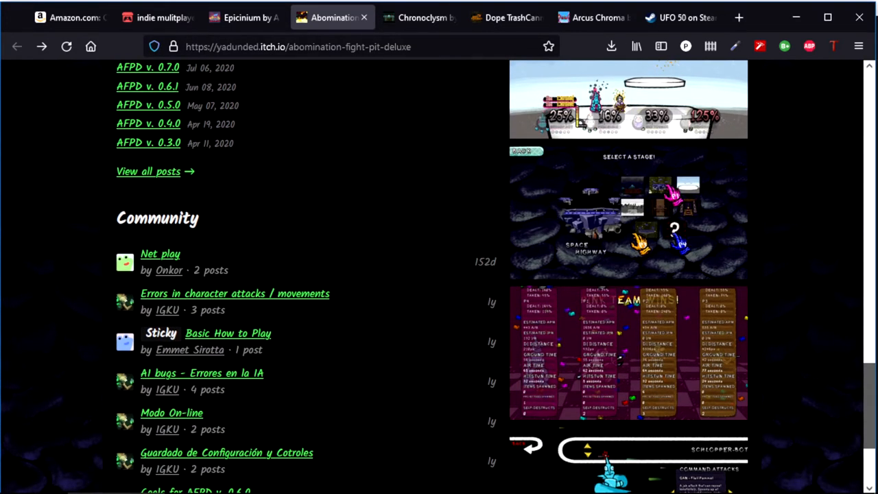
{"action": "scroll", "scroll_direction": "up", "scroll_amount": 3}
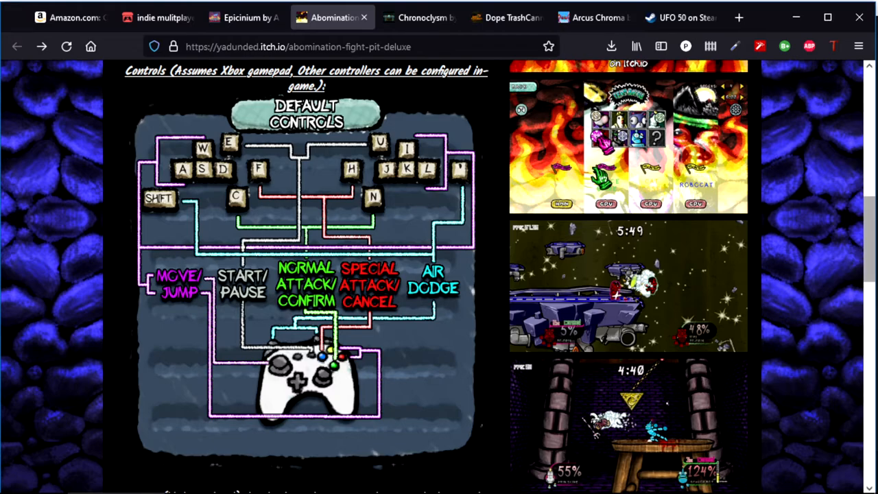
- Scroll to the top of the page showing the title art and Download Now button
{"action": "scroll", "scroll_direction": "up", "scroll_amount": 3}
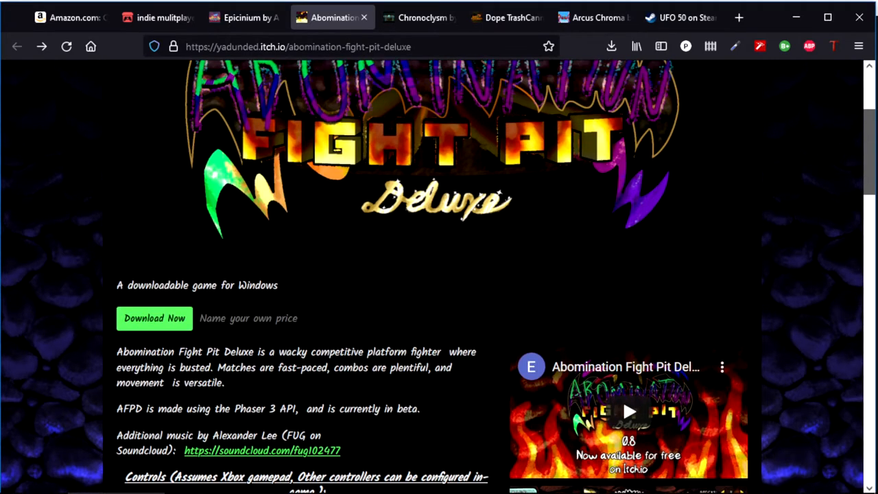
{"action": "scroll", "scroll_direction": "down", "scroll_amount": 3}
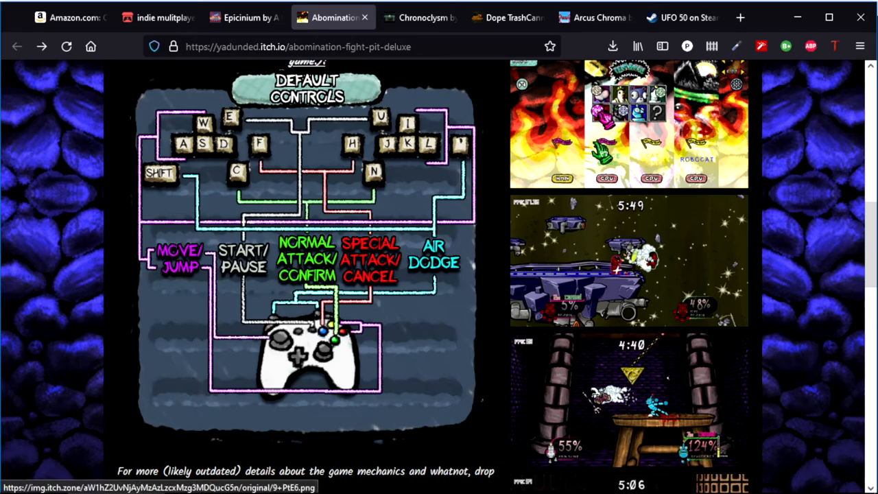
{"action": "scroll", "scroll_direction": "up", "scroll_amount": 3}
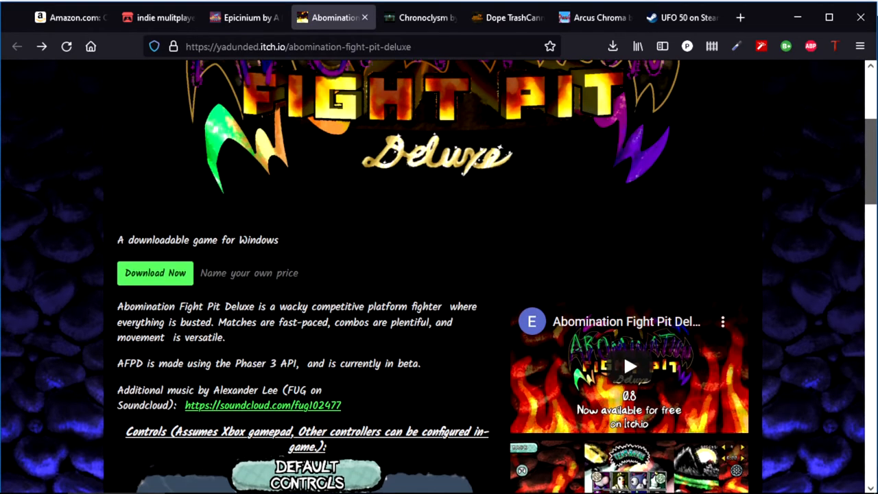
{"action": "scroll", "scroll_direction": "up", "scroll_amount": 3}
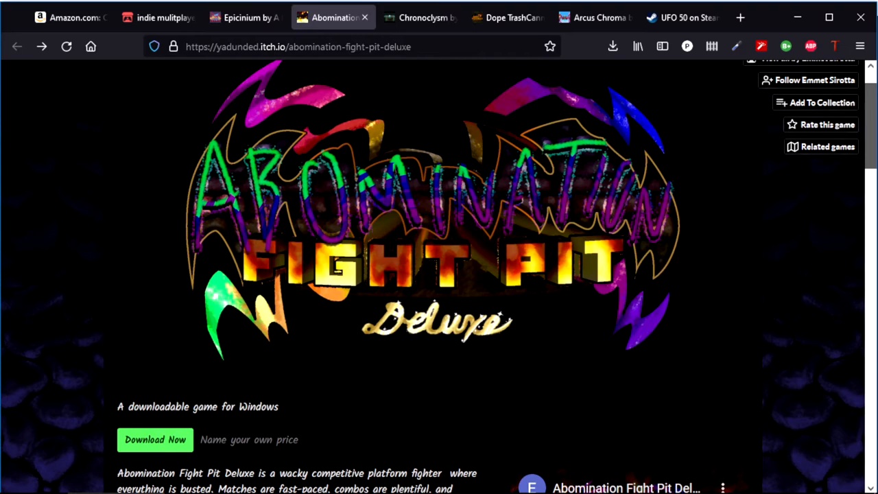